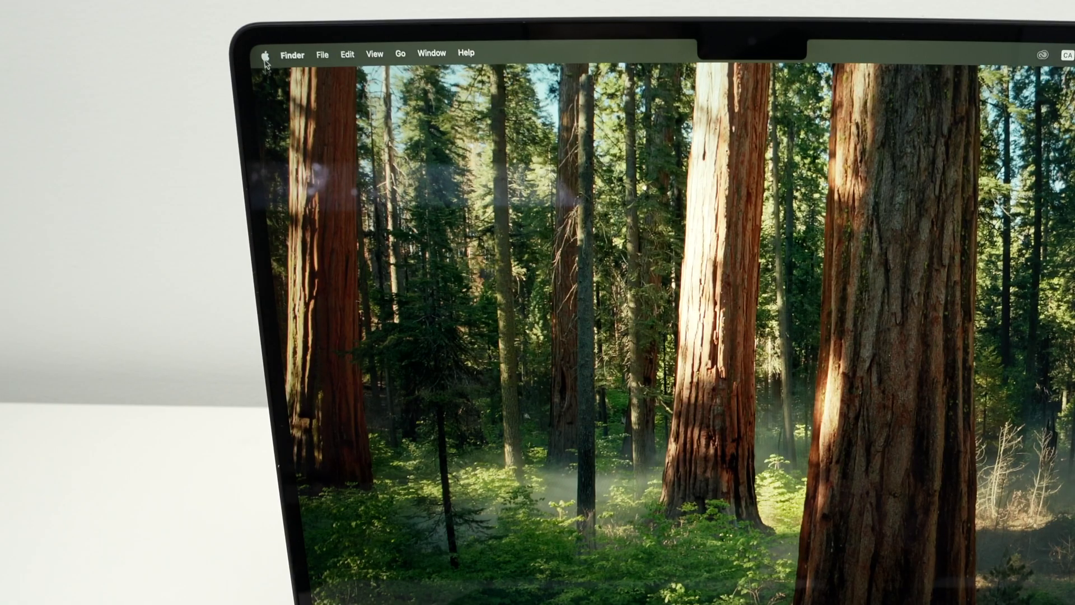
Step: Bring up the Apple menu listing System Settings, App Store and power options
click(264, 54)
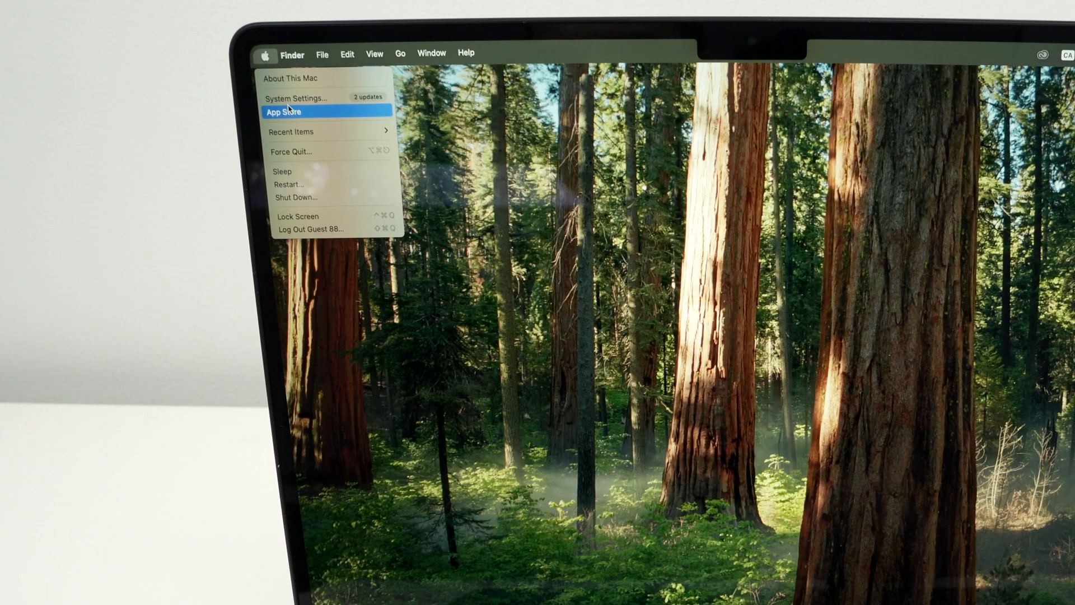
mouse_move(295, 97)
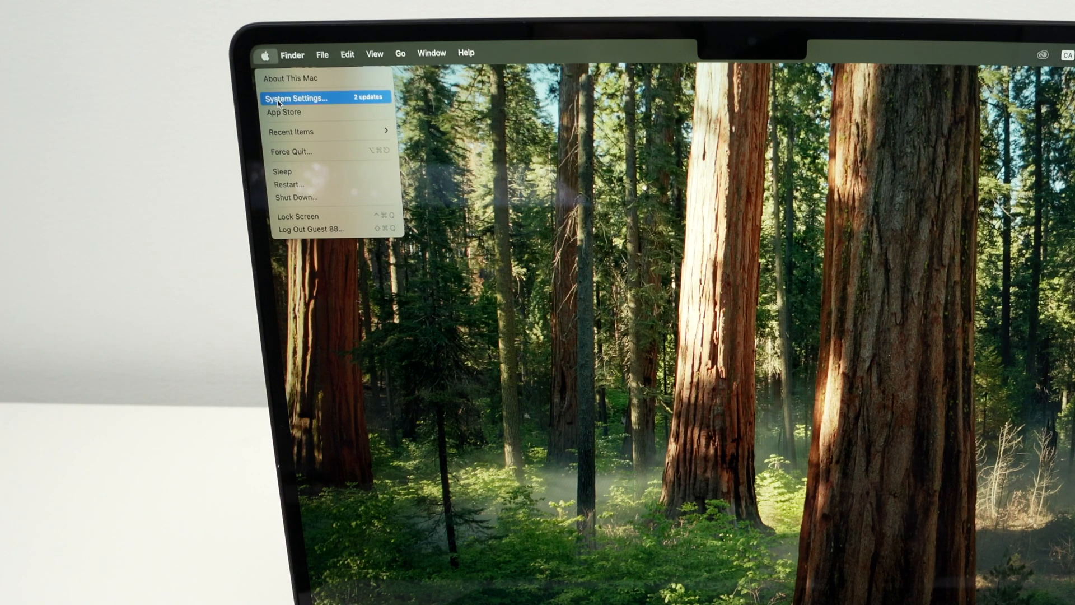
Step: Launch System Settings and go to the Touch ID & Password pane in the sidebar
click(295, 98)
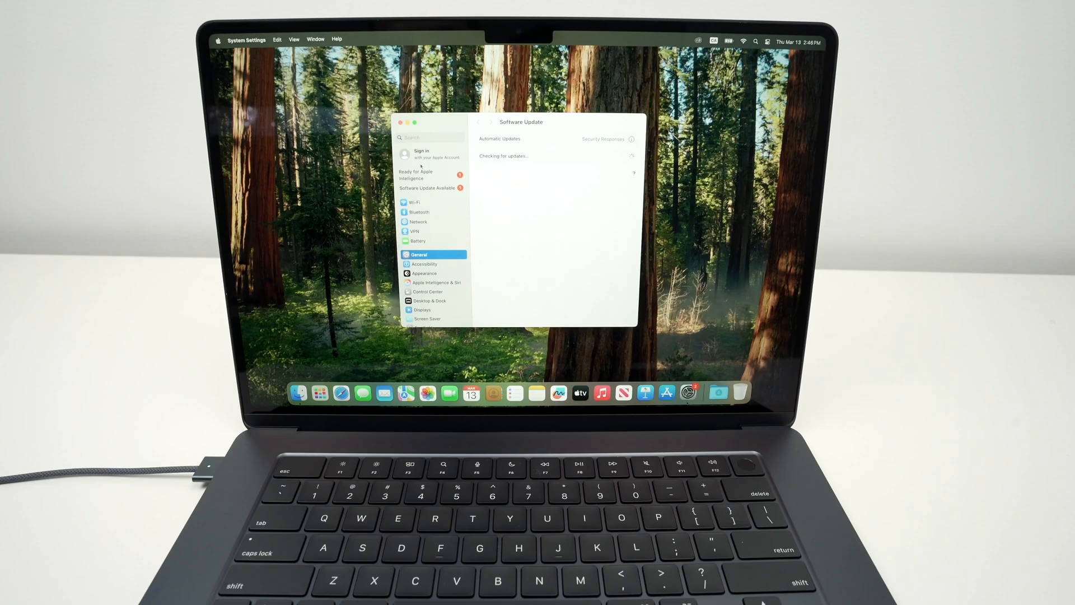
scroll(down, 3)
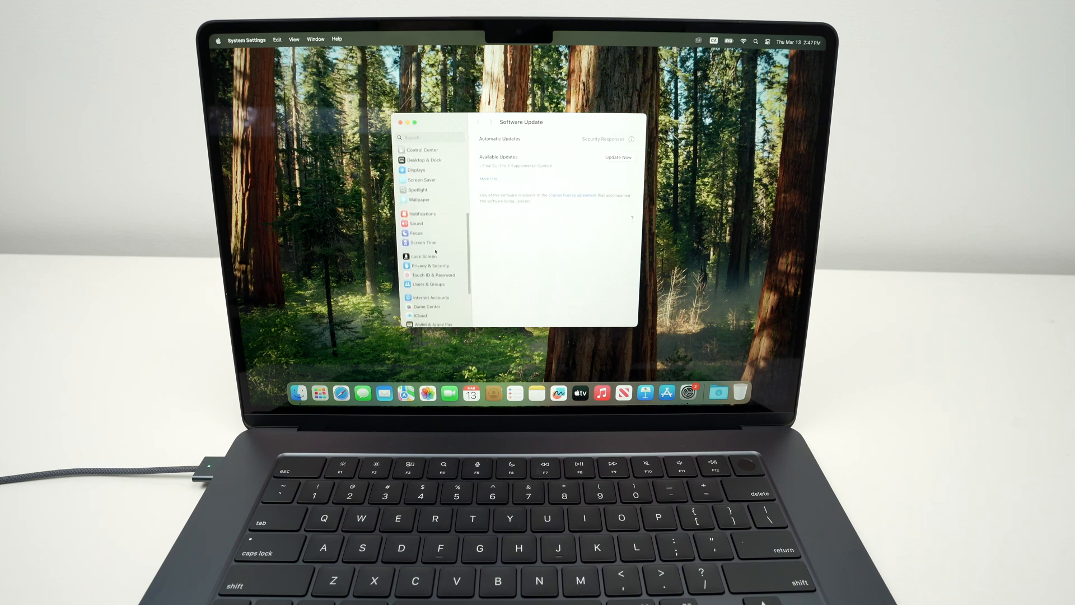
scroll(down, 3)
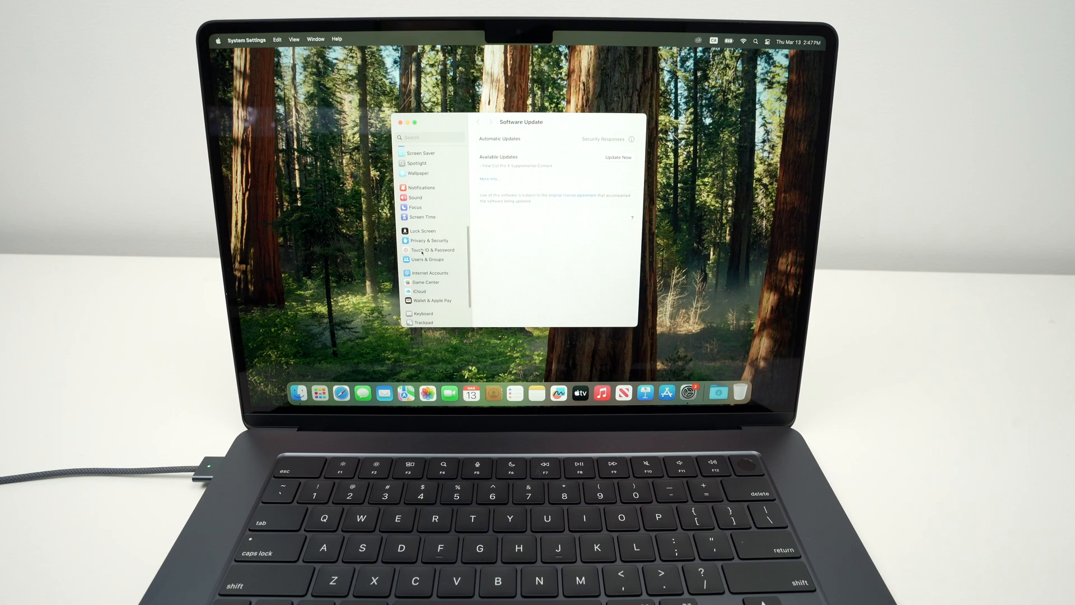
click(428, 250)
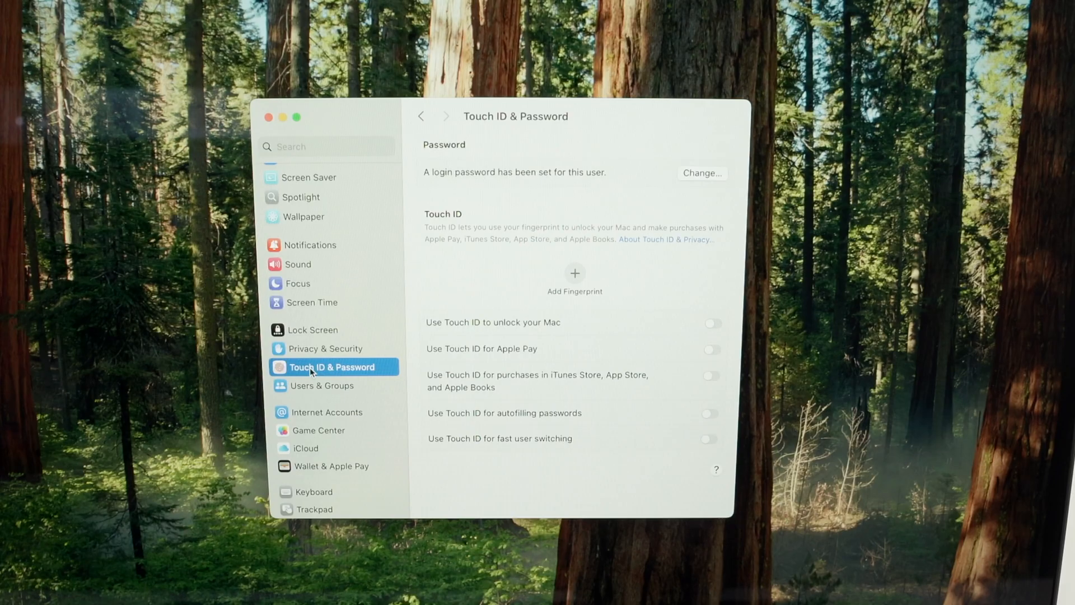
mouse_move(593, 286)
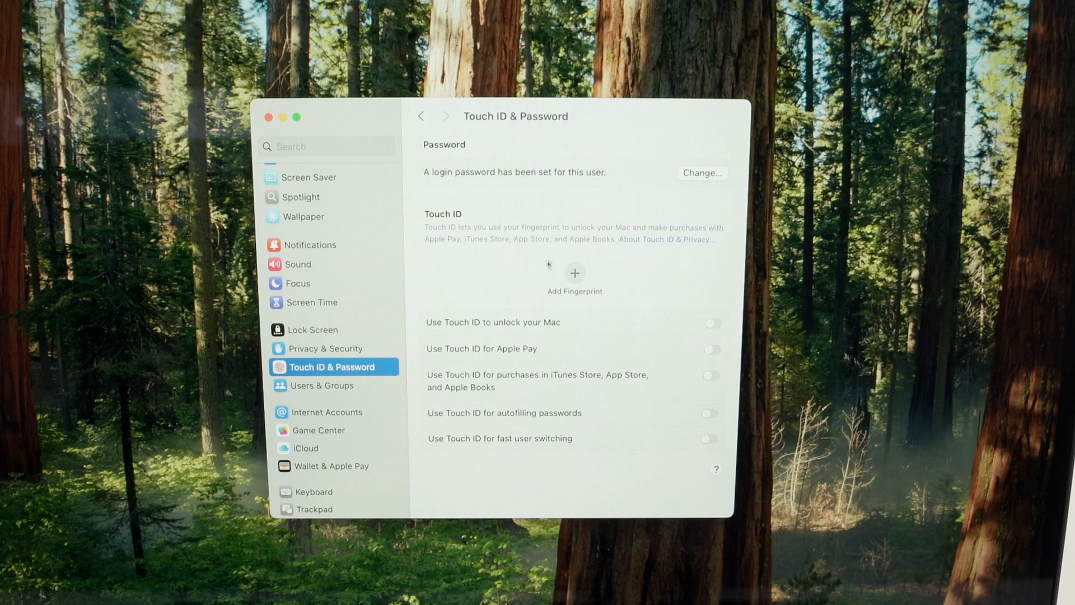
mouse_move(578, 258)
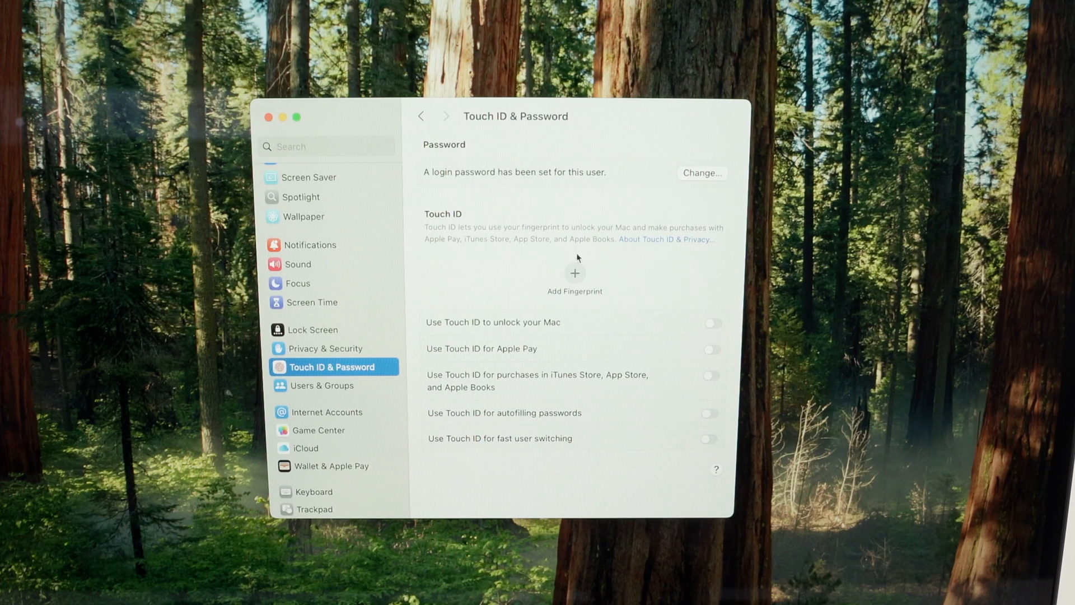
Step: Enroll Finger 1, authorizing with the account password and scanning the finger
click(574, 273)
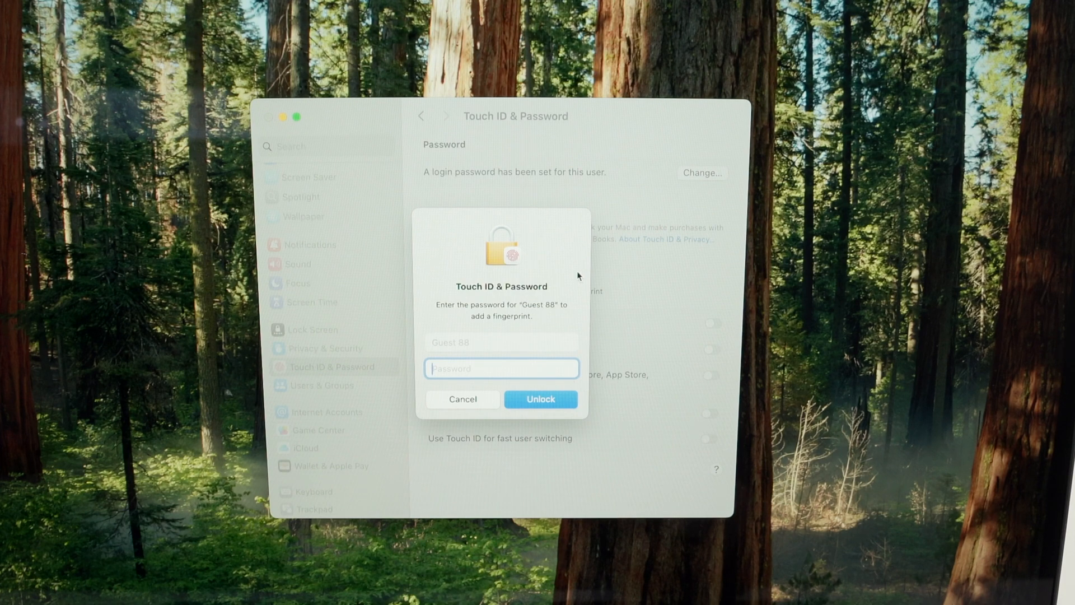
click(540, 399)
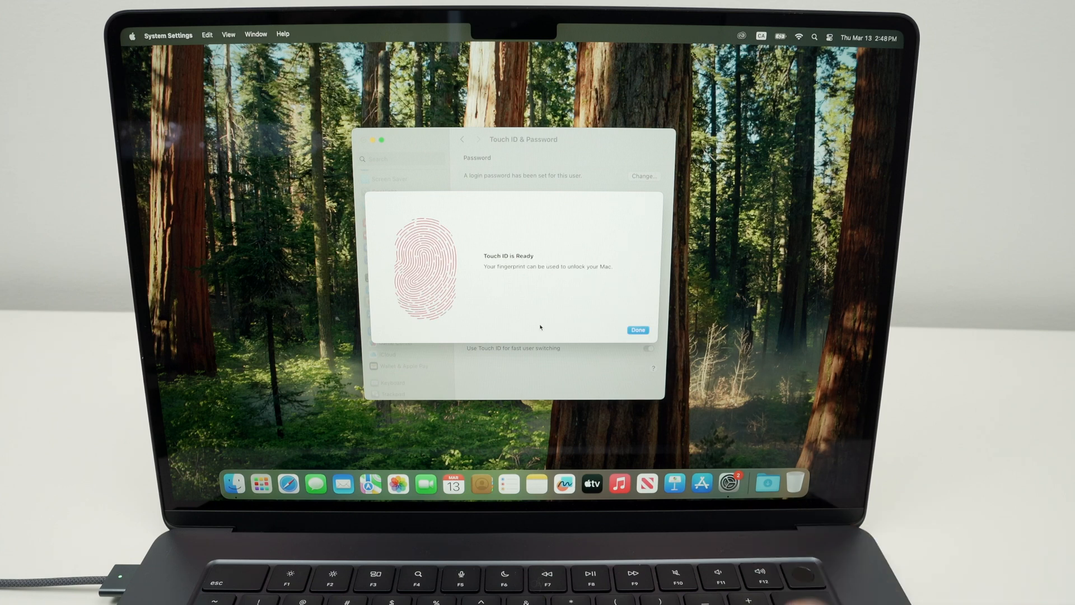
click(637, 330)
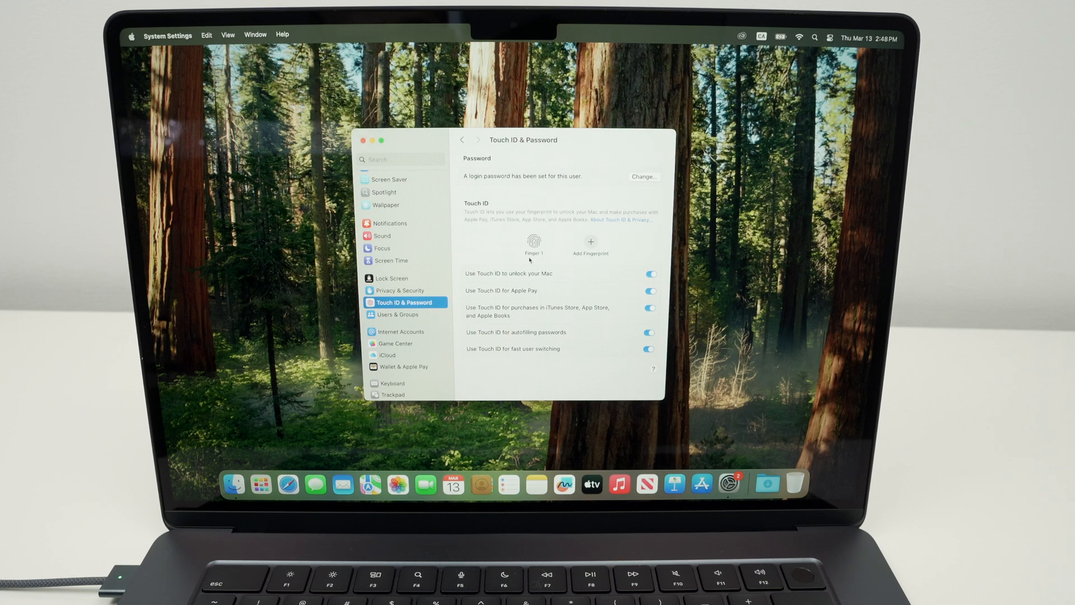
mouse_move(544, 257)
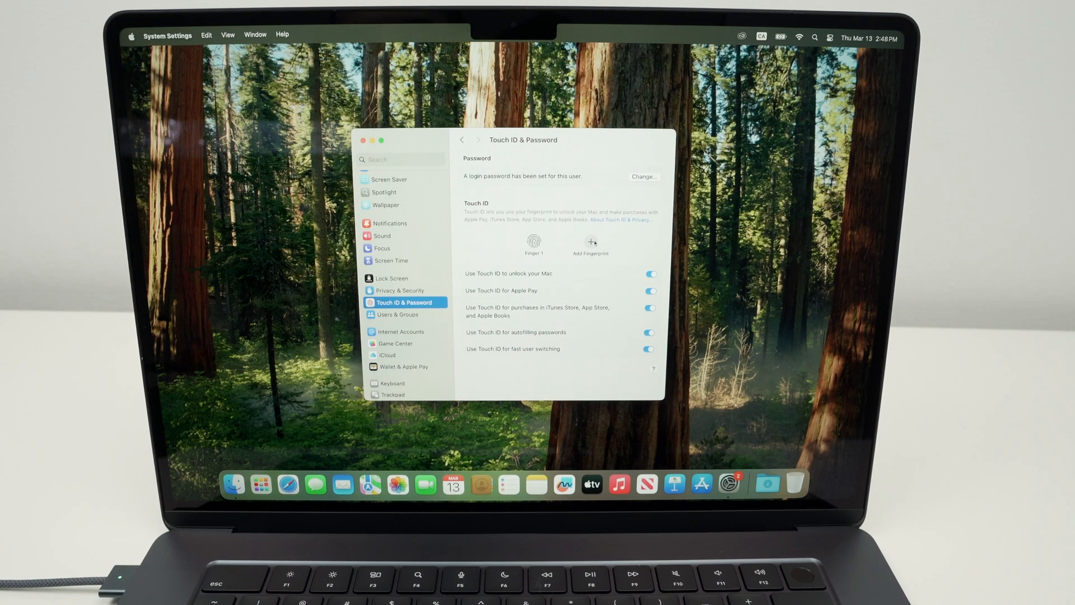
Step: Enroll a second fingerprint, Finger 2, alongside Finger 1
click(590, 243)
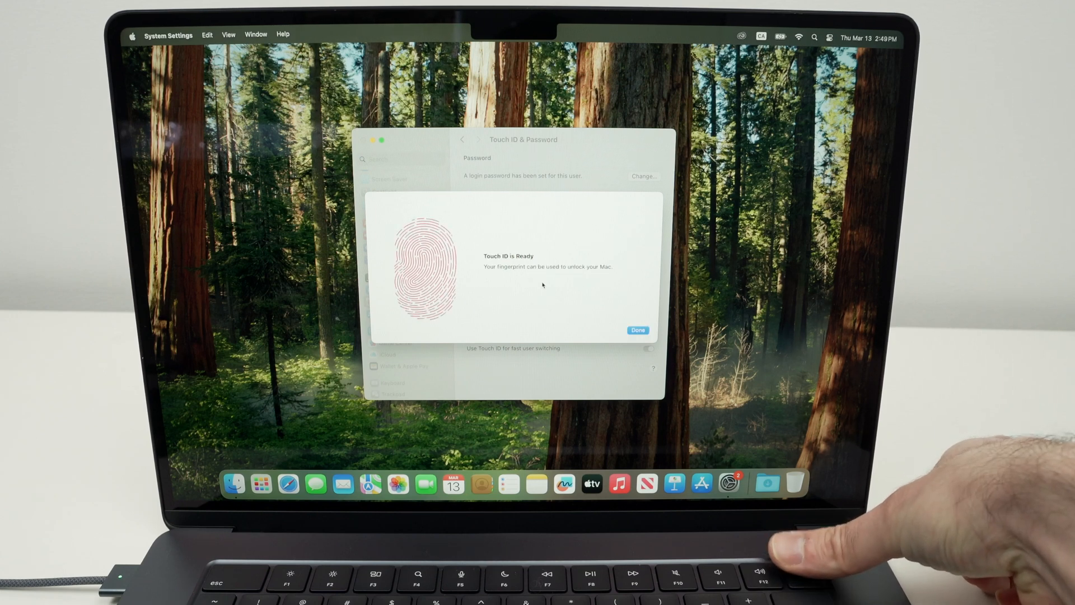
click(636, 329)
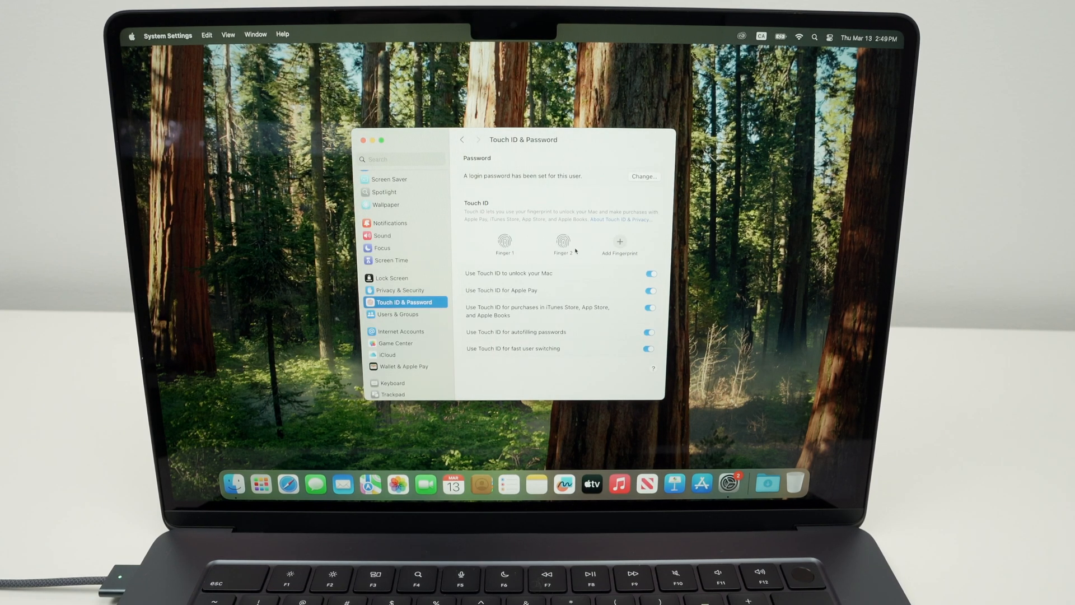
mouse_move(648, 248)
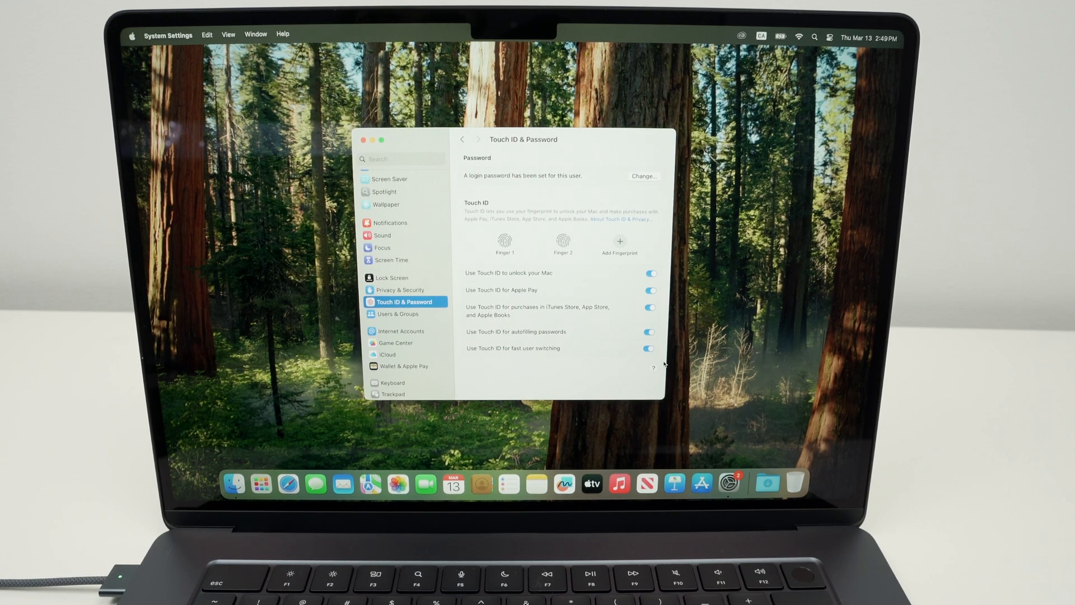
click(650, 275)
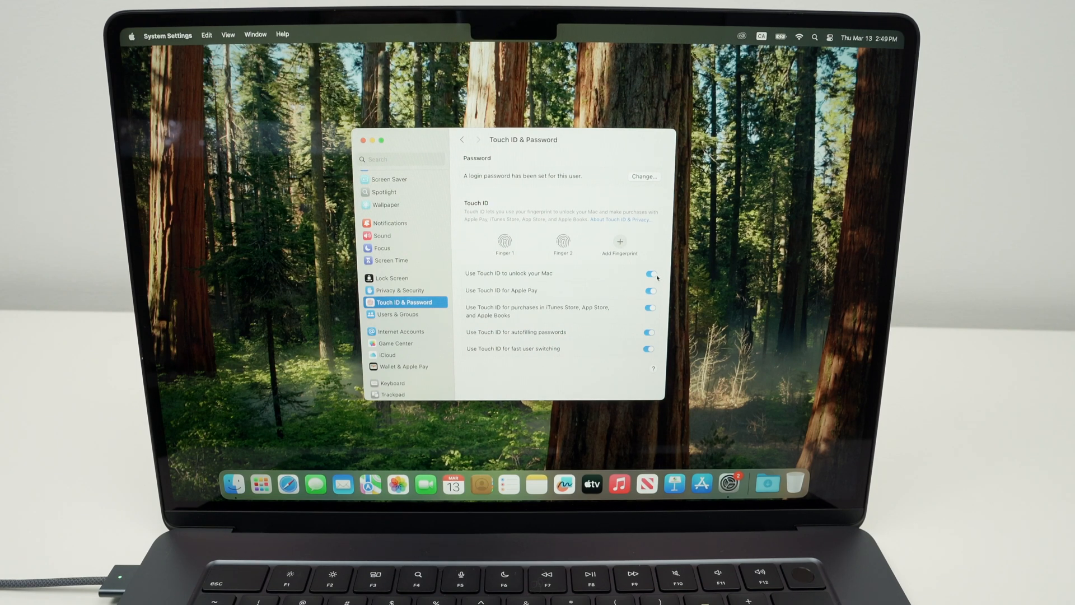
mouse_move(484, 297)
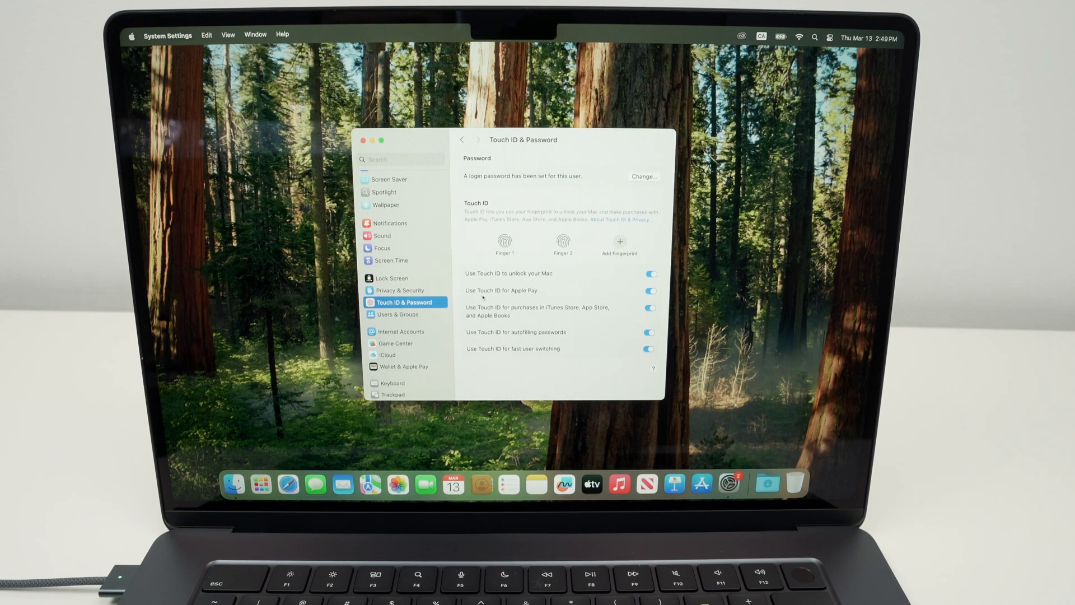
mouse_move(659, 295)
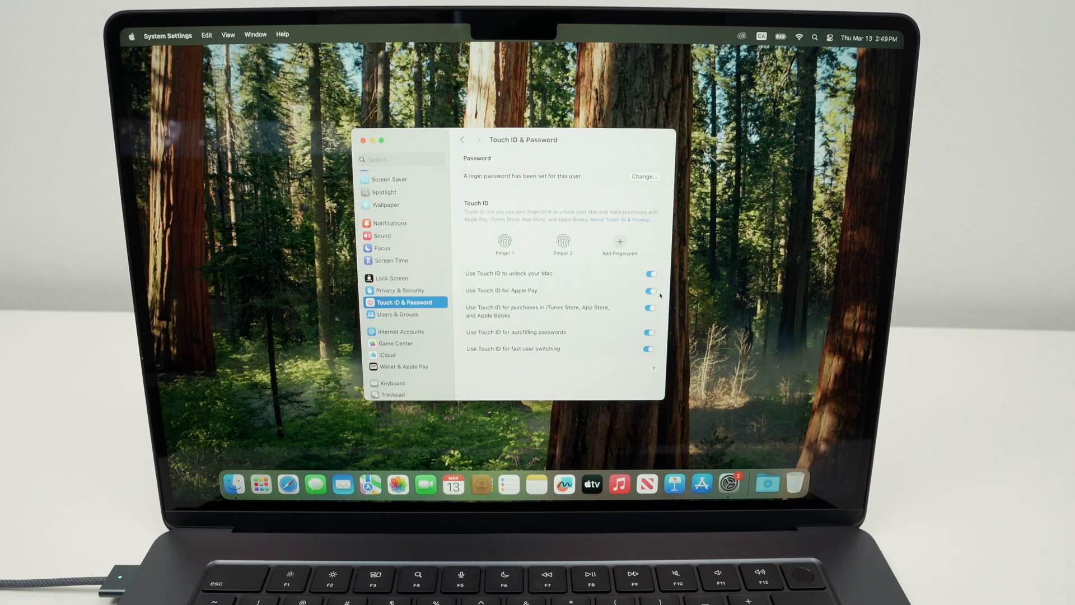
mouse_move(556, 297)
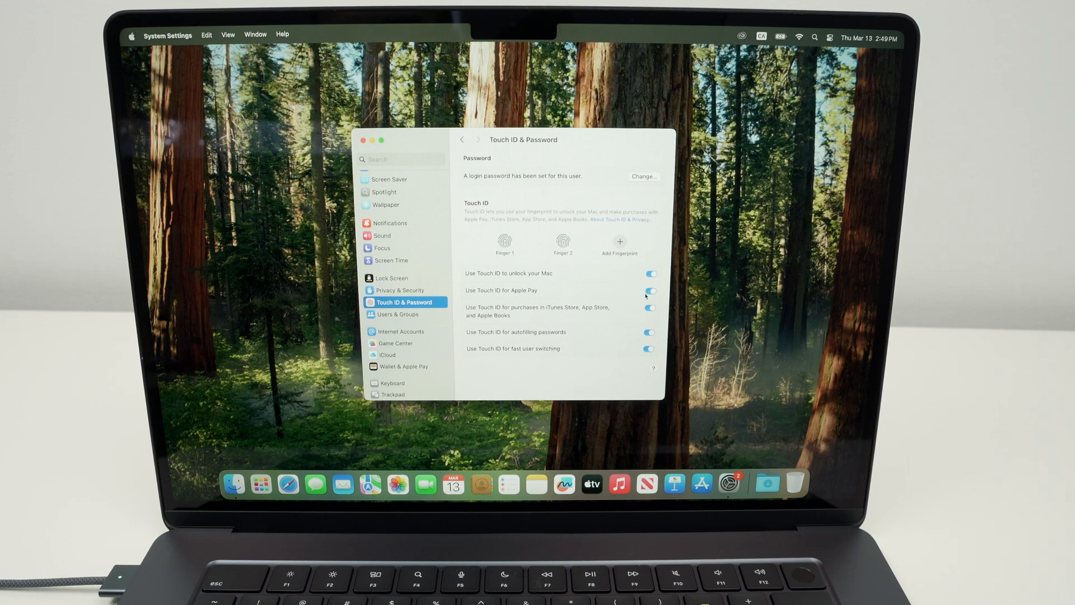
mouse_move(552, 317)
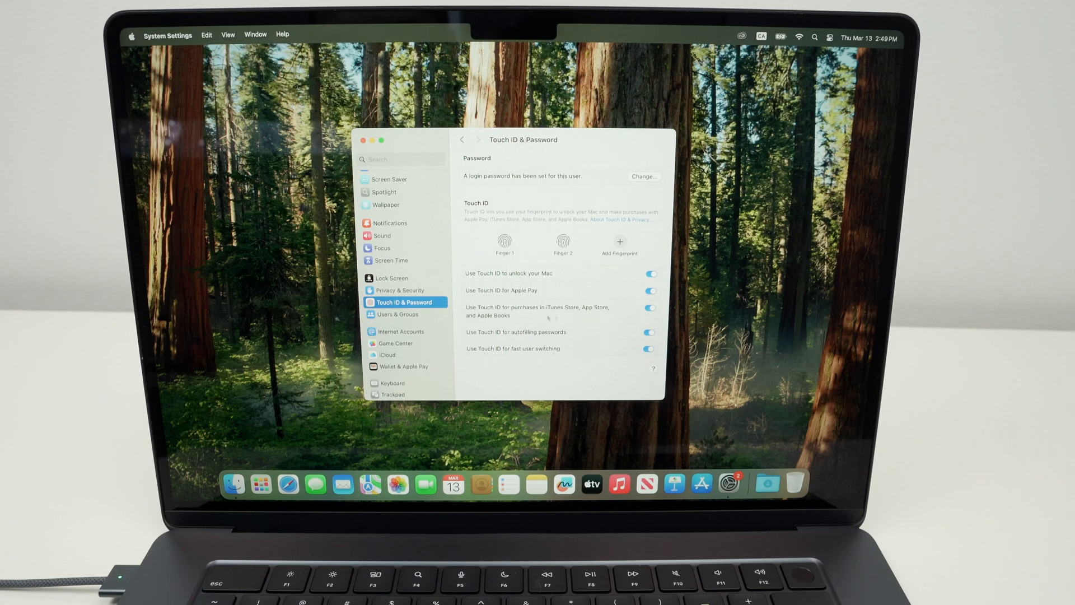
mouse_move(493, 340)
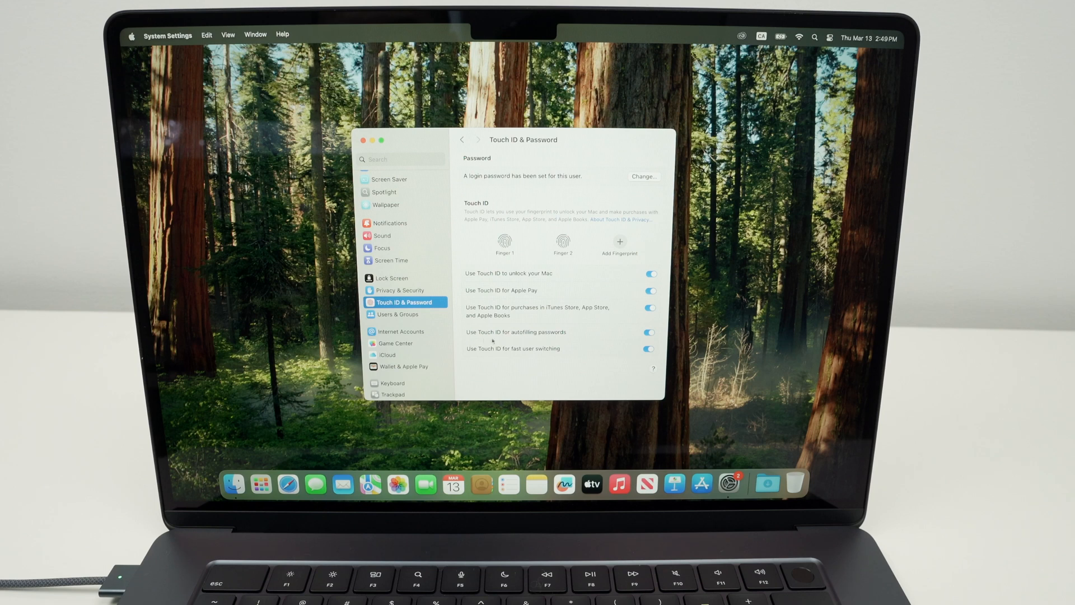